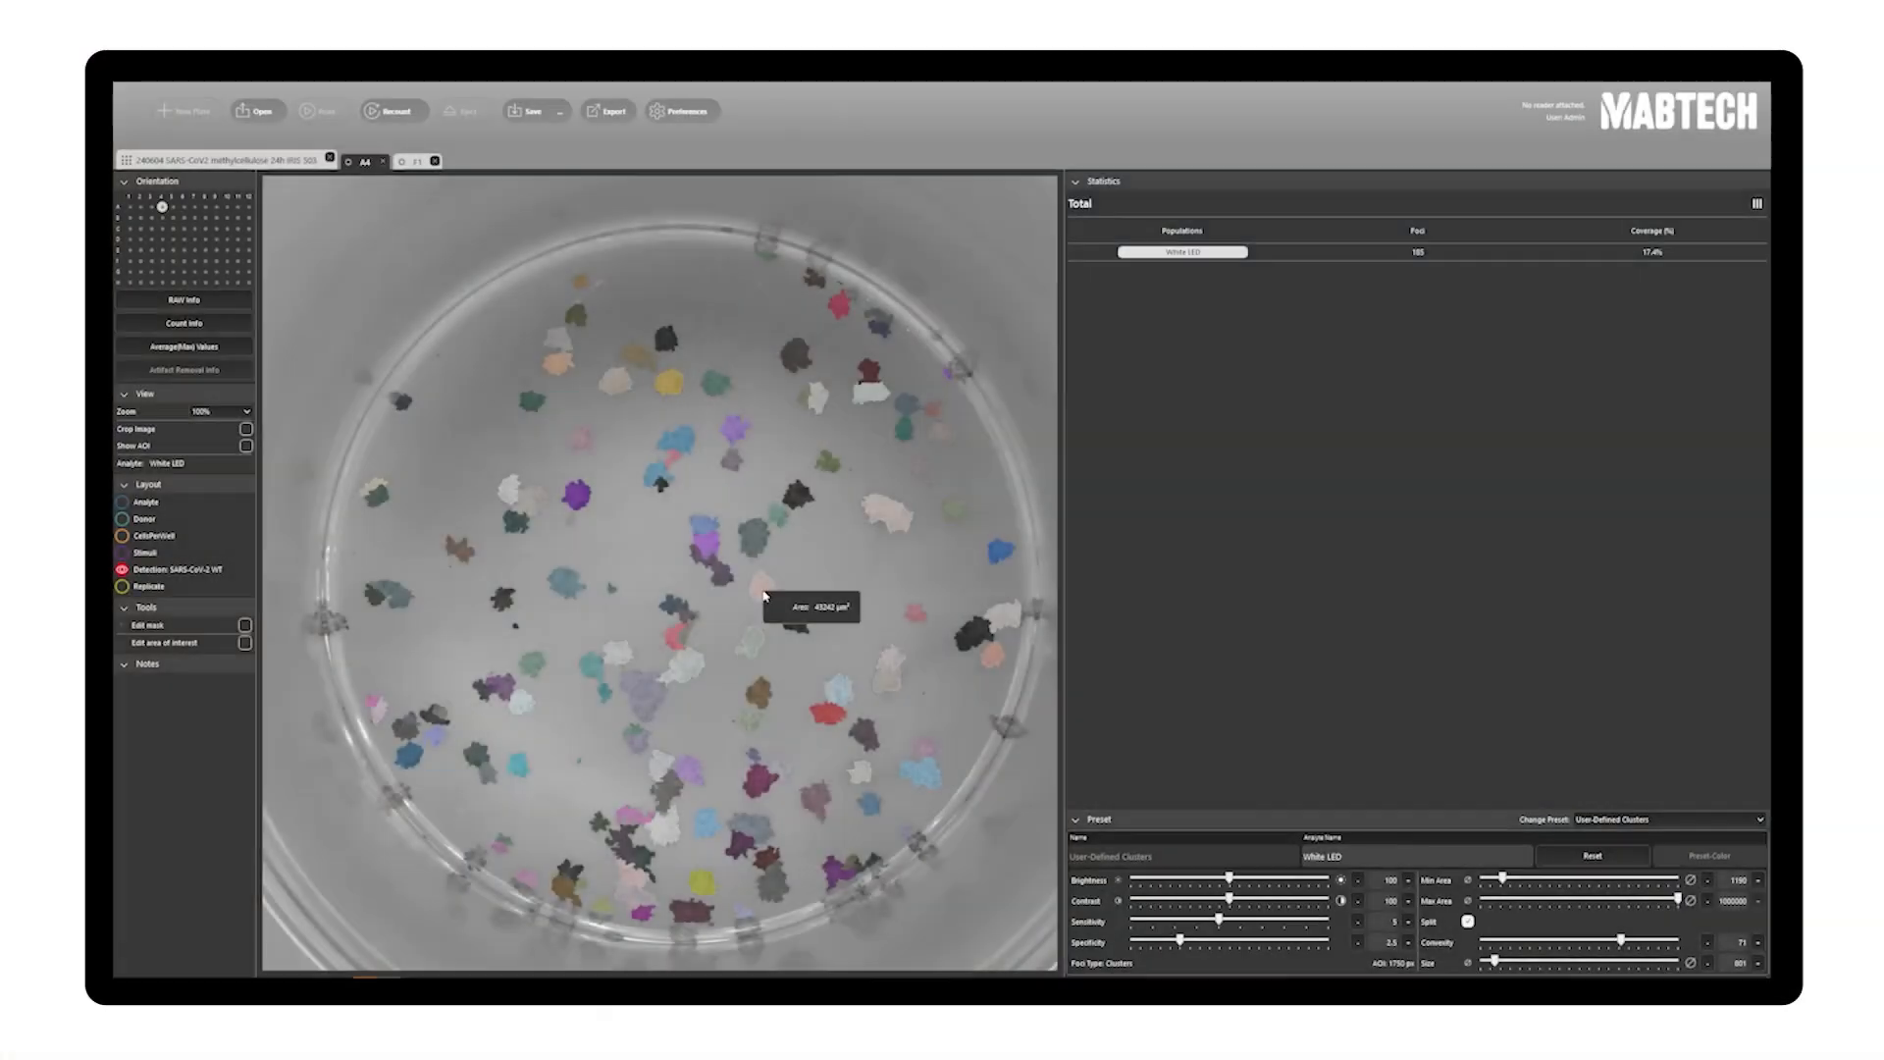
mouse_move(659, 599)
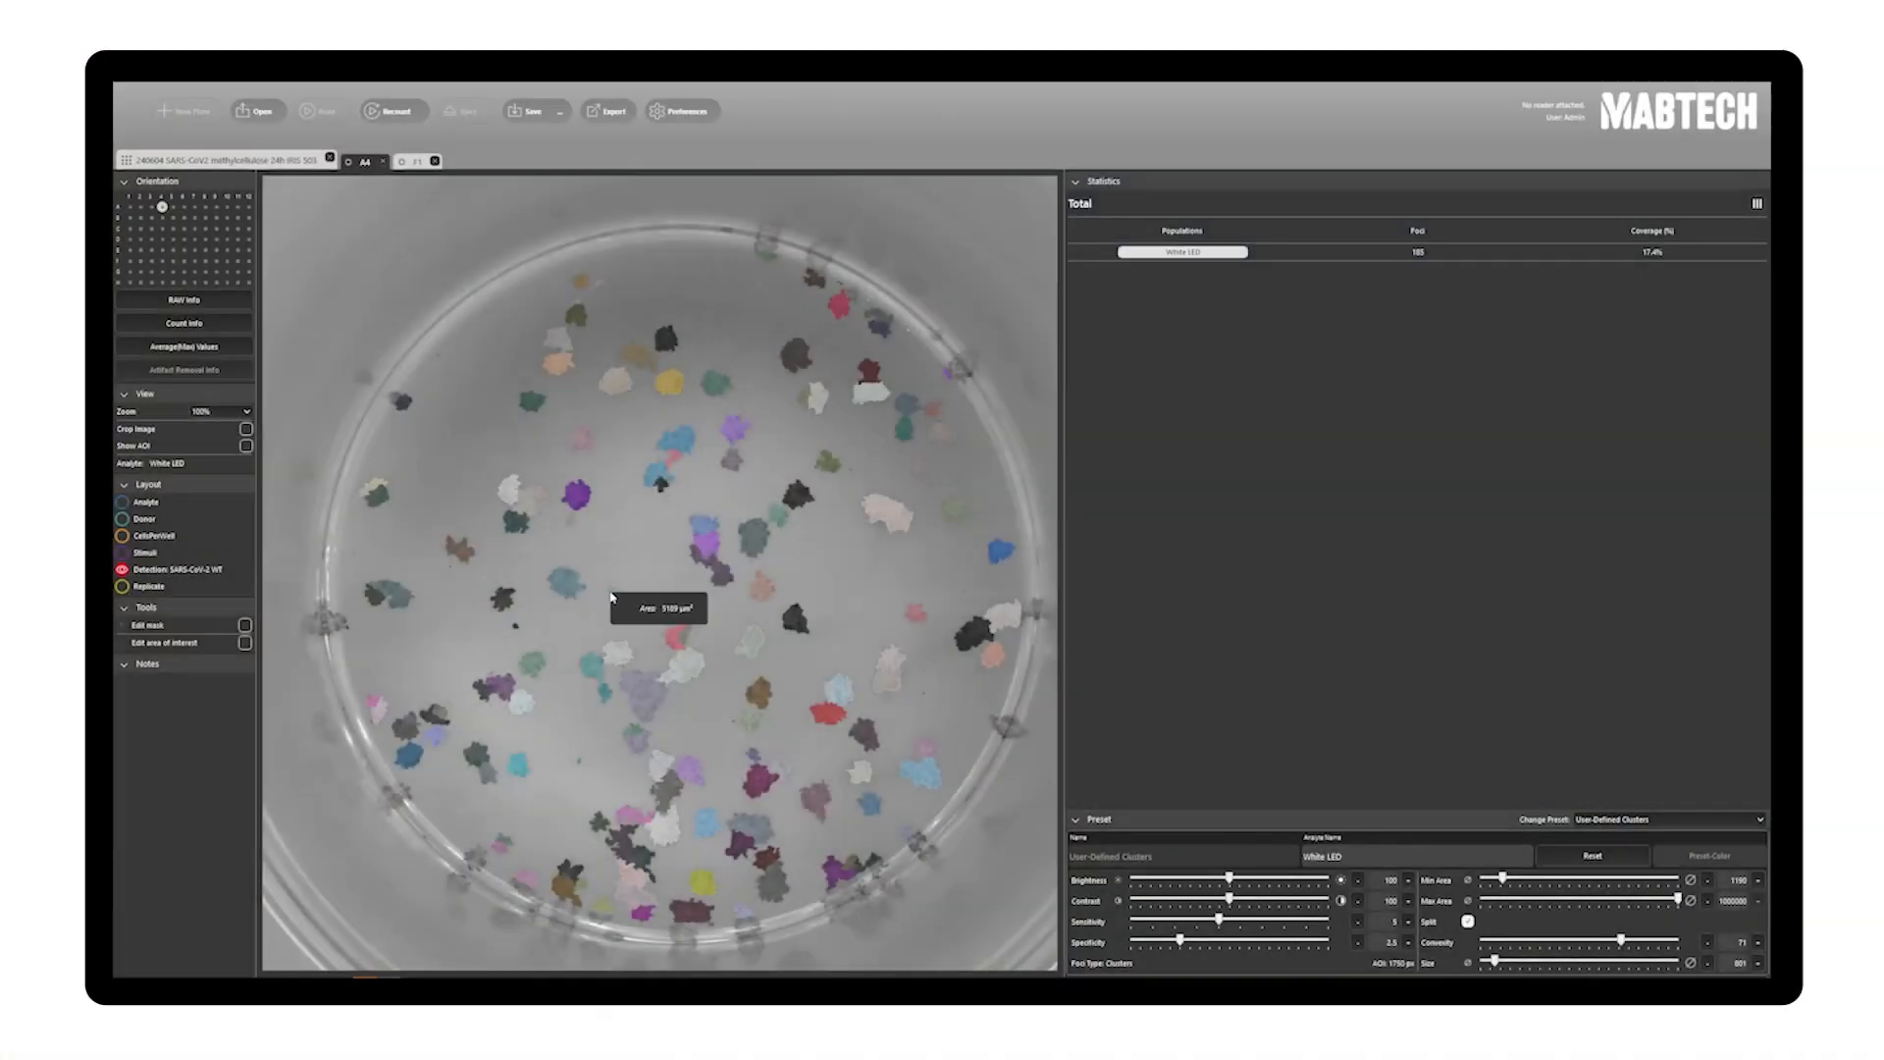
mouse_move(526, 512)
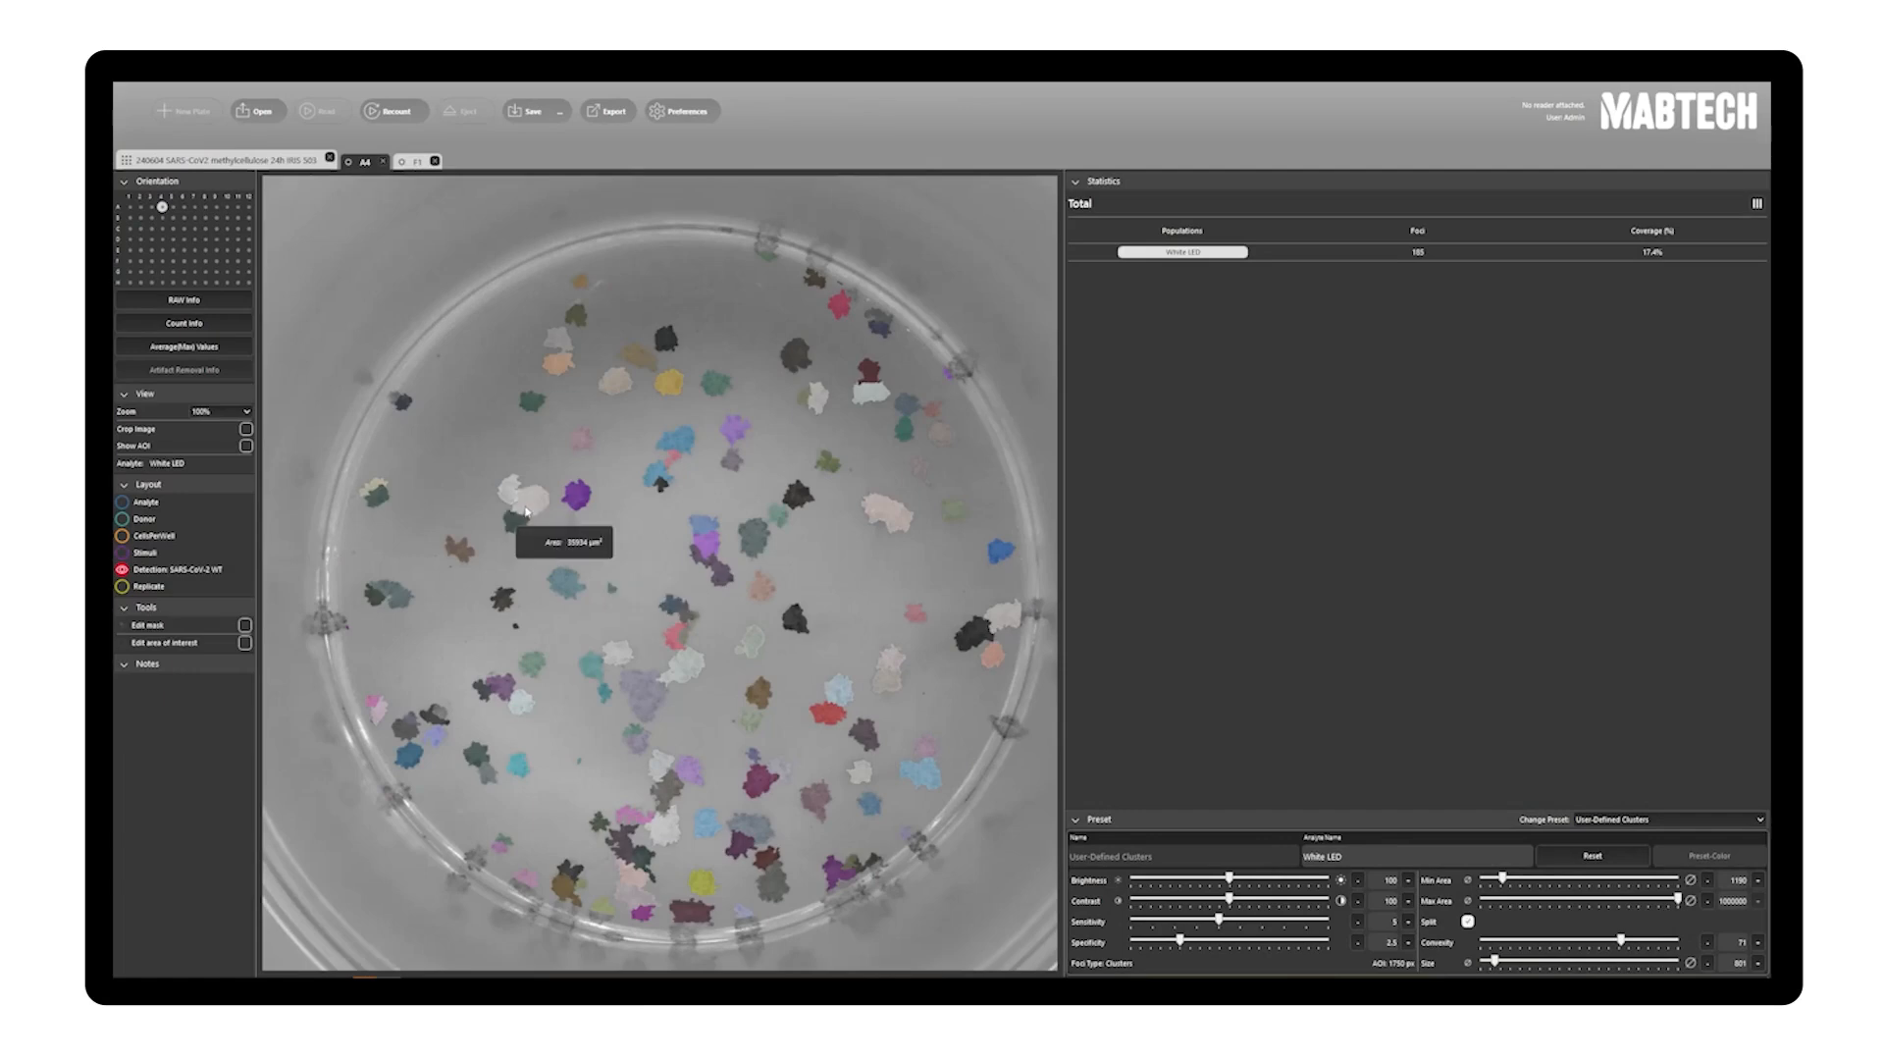
Show the 279-spot well's image with the White LED overlay hidden on its foci.
click(412, 161)
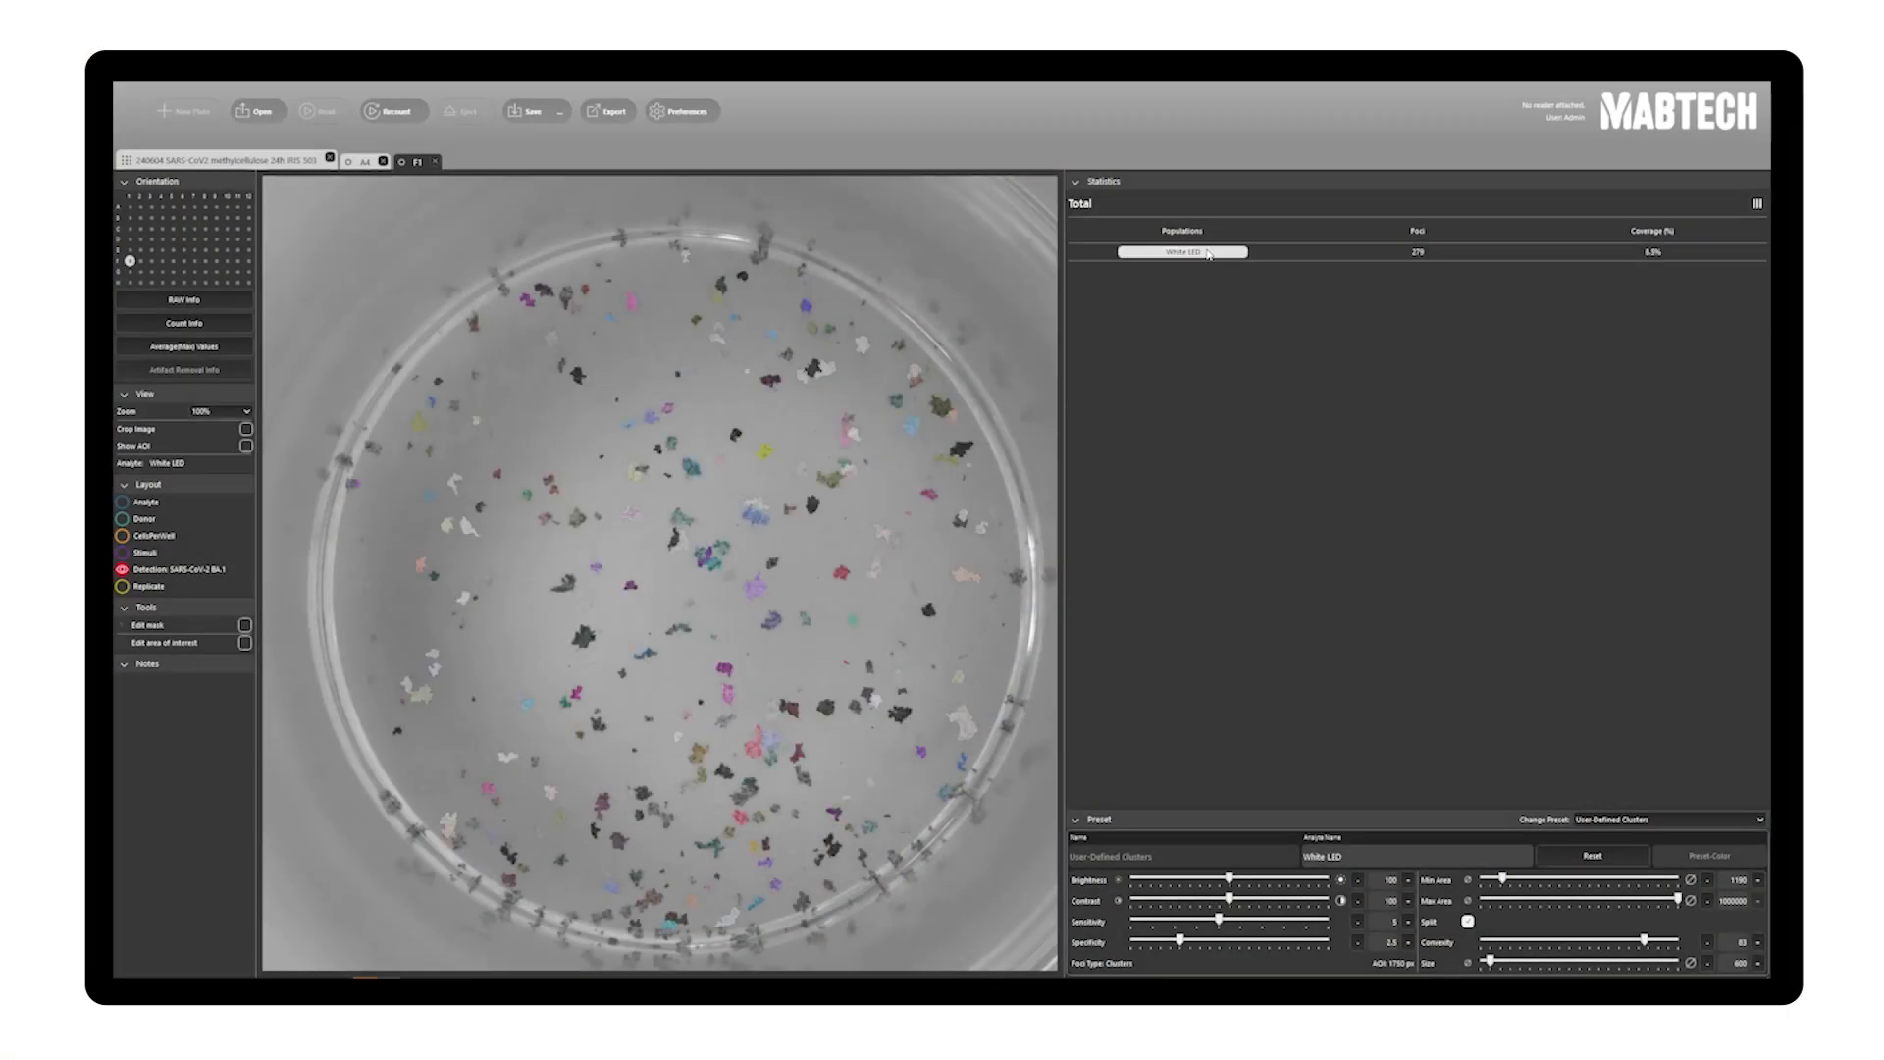
click(1181, 254)
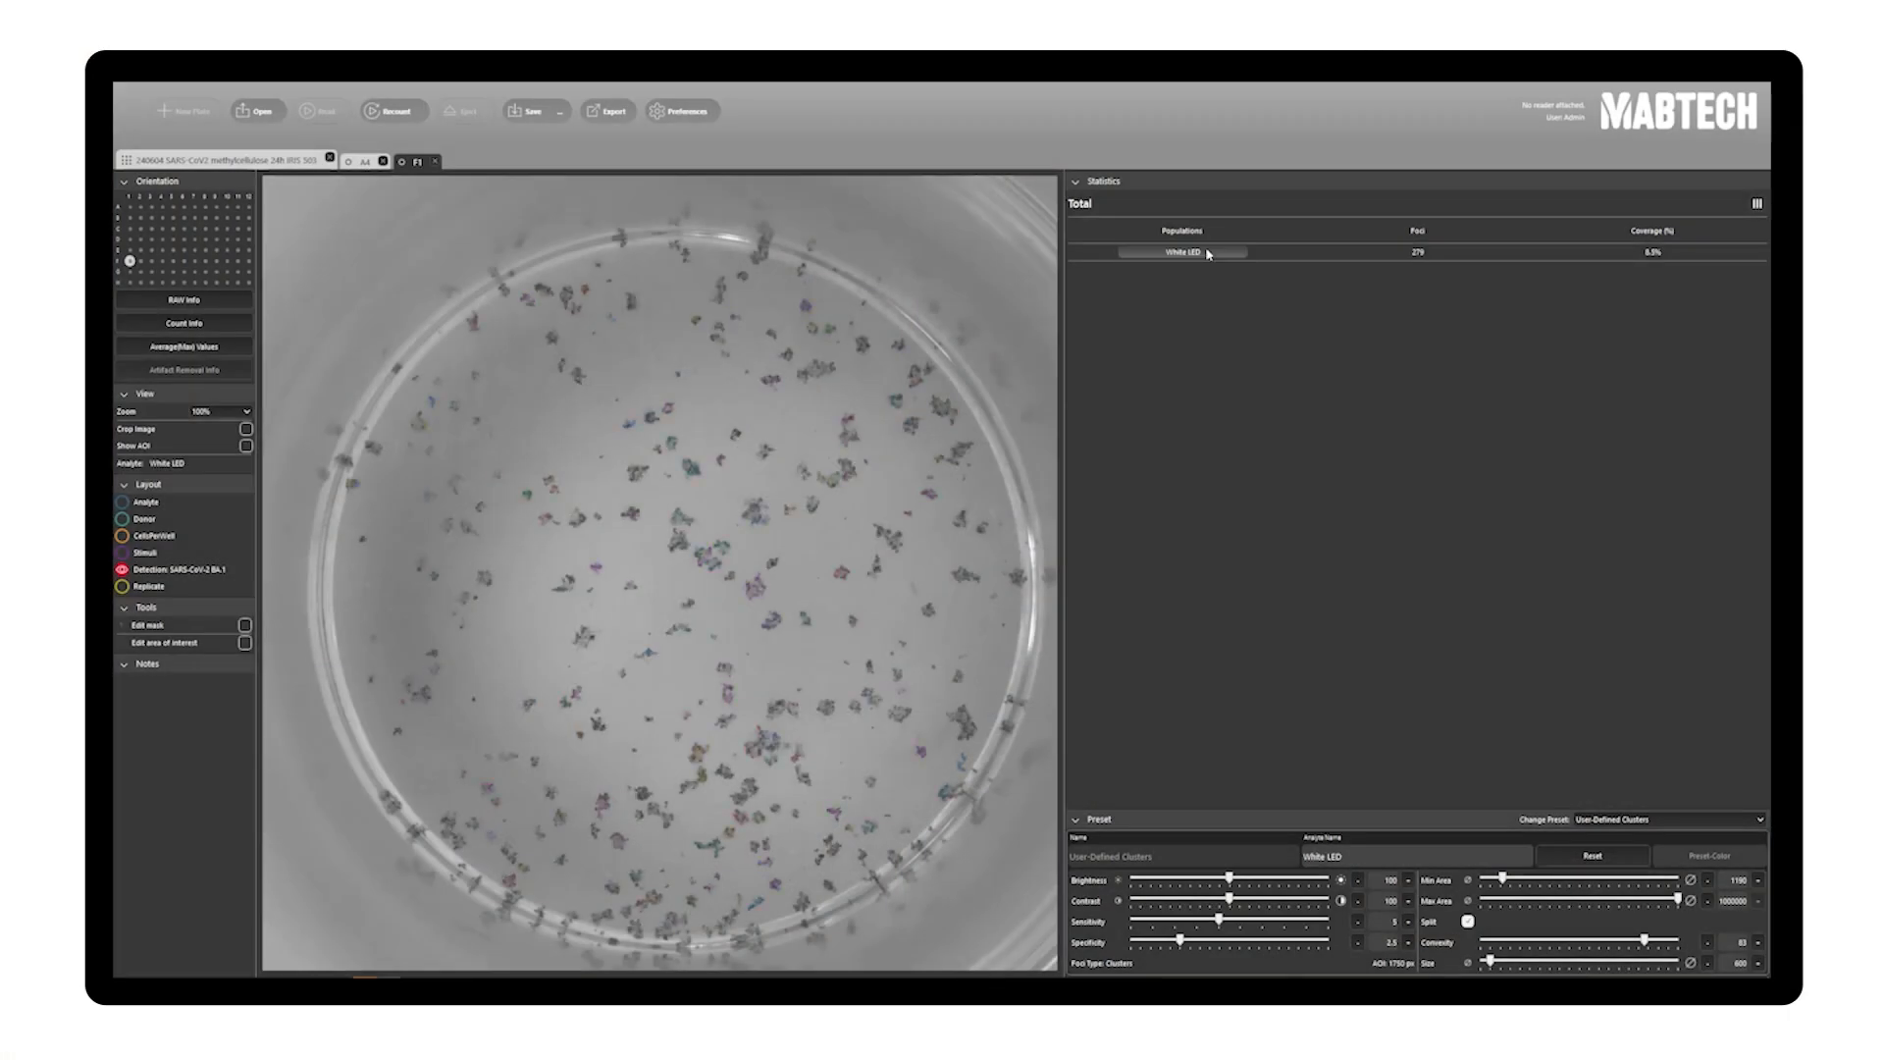